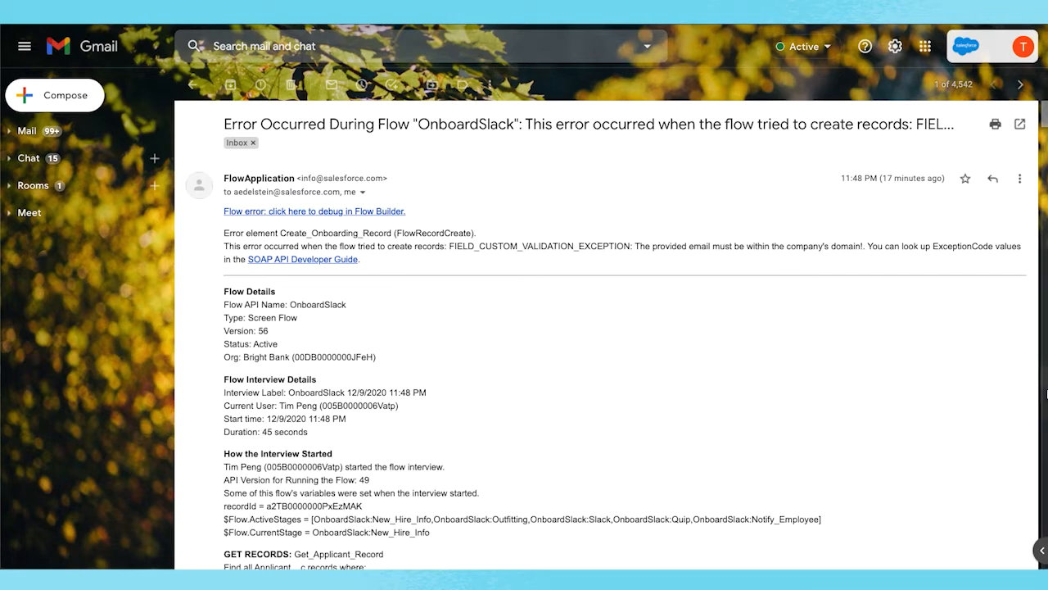
# Scroll the Gmail message and follow the Flow error debug link for the OnboardSlack interview
pyautogui.scroll(-3)
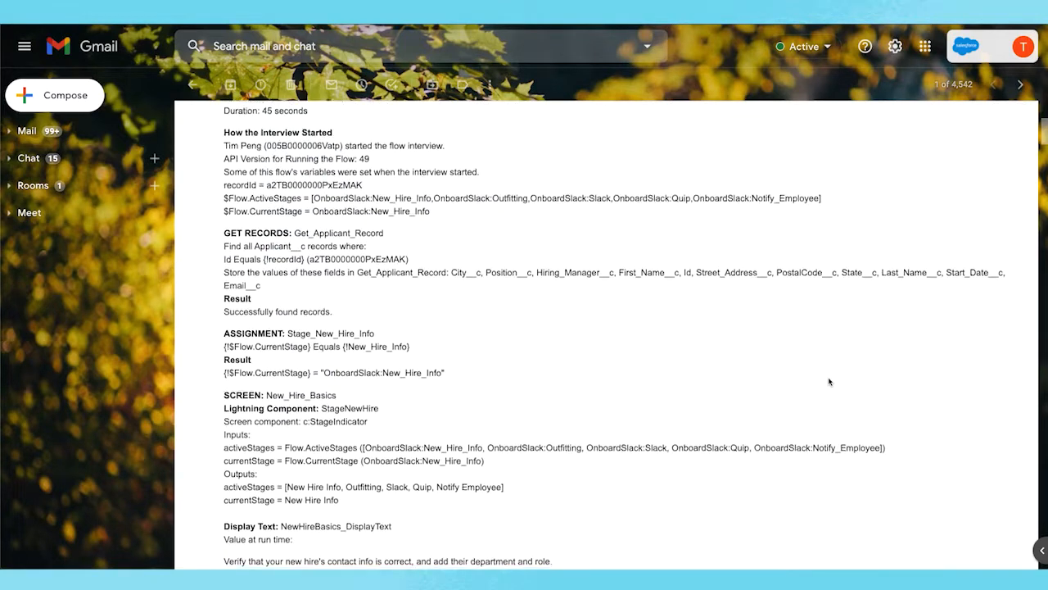
pyautogui.scroll(-3)
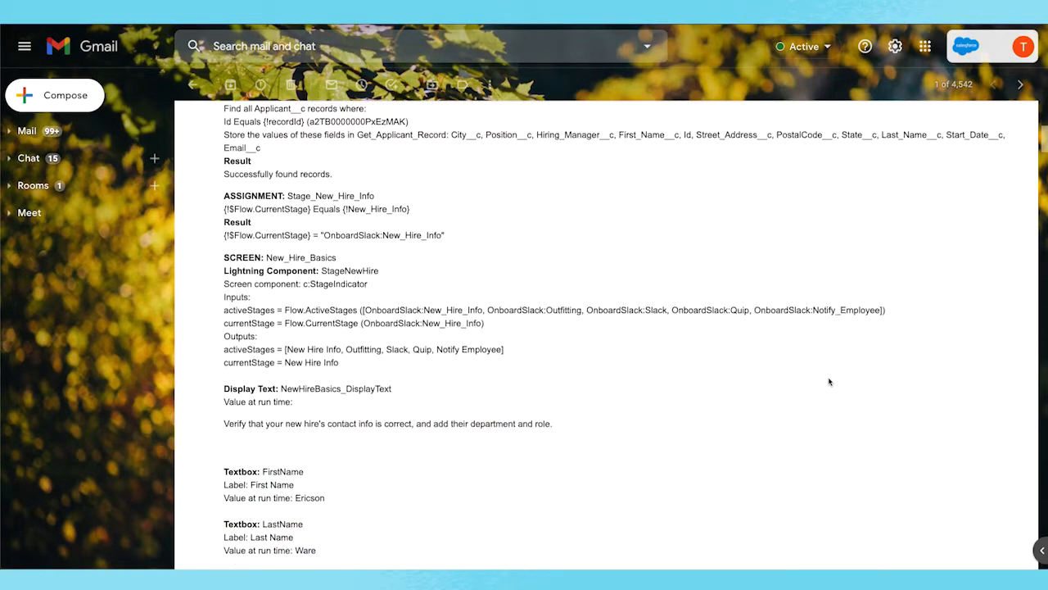
pyautogui.scroll(-3)
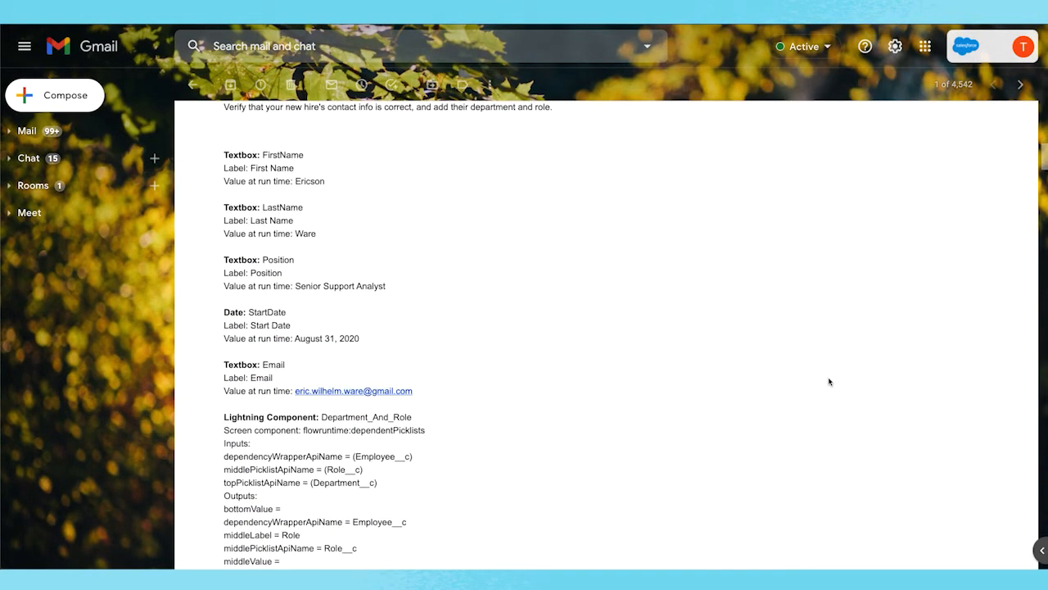
pyautogui.scroll(-3)
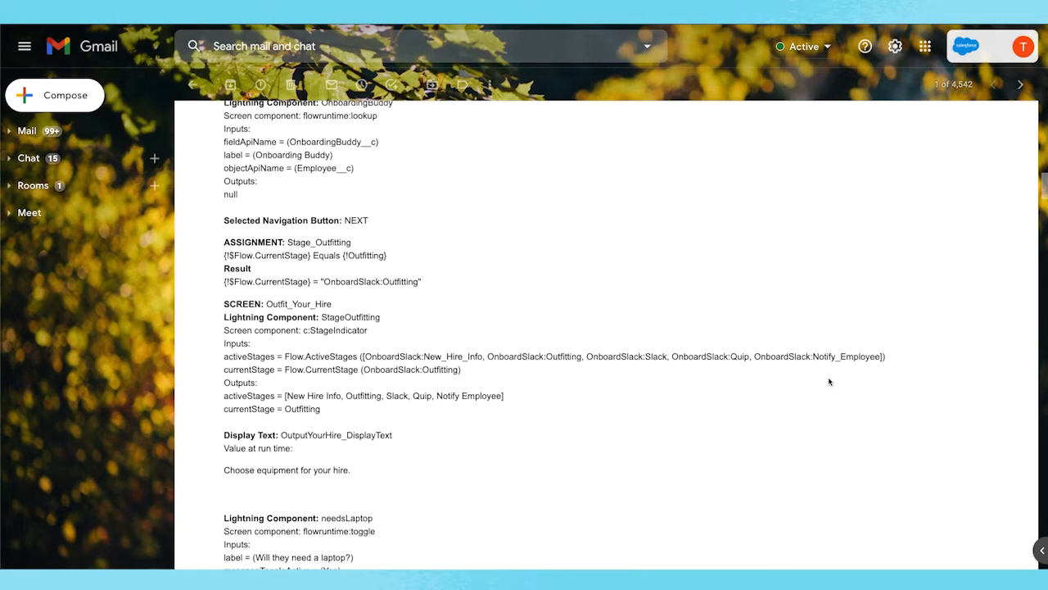
pyautogui.scroll(-3)
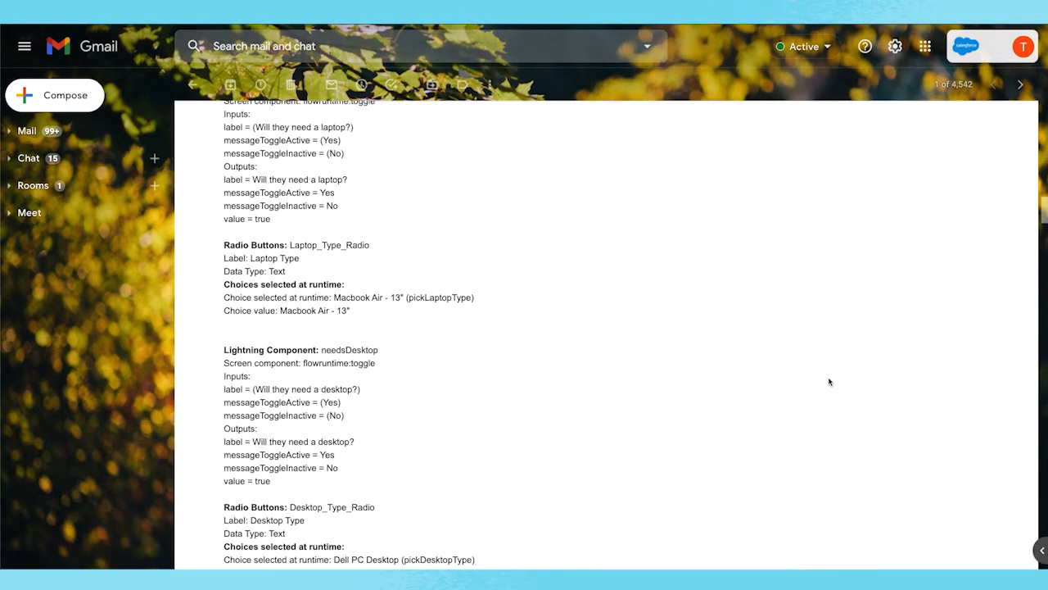
pyautogui.moveTo(823, 384)
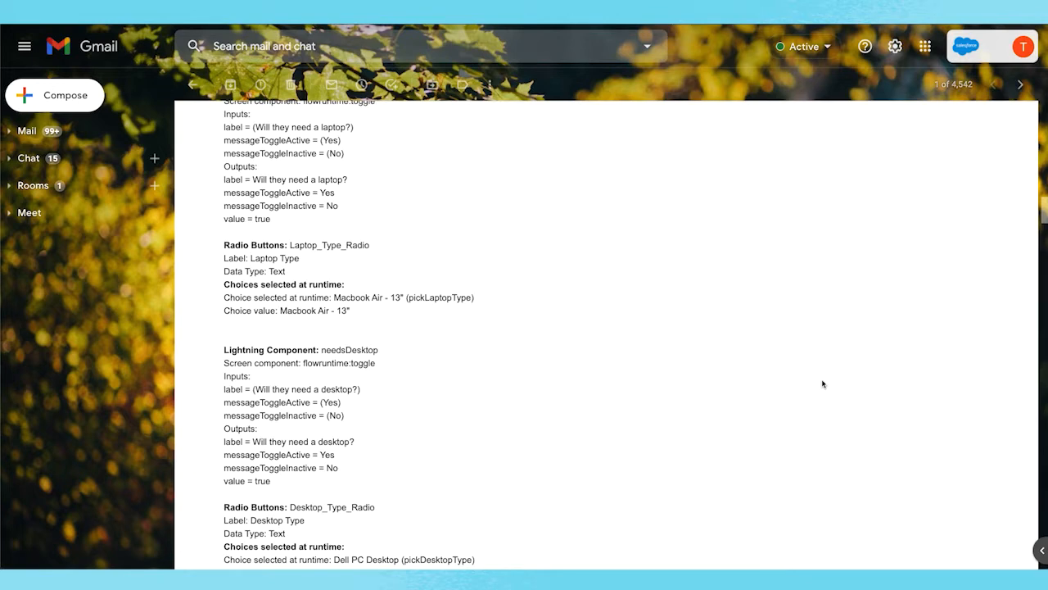
pyautogui.scroll(-3)
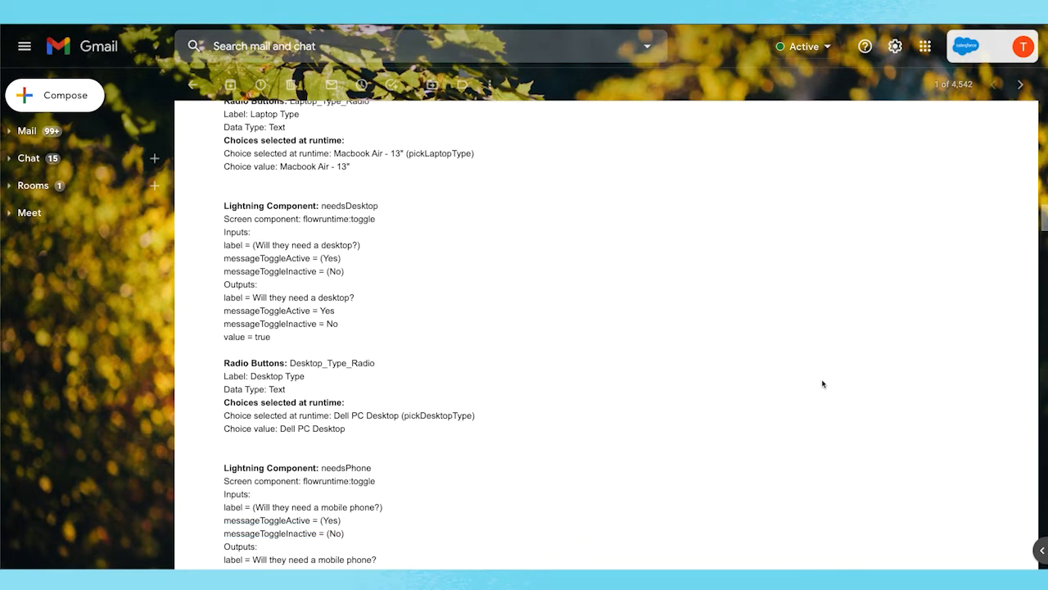
pyautogui.scroll(-3)
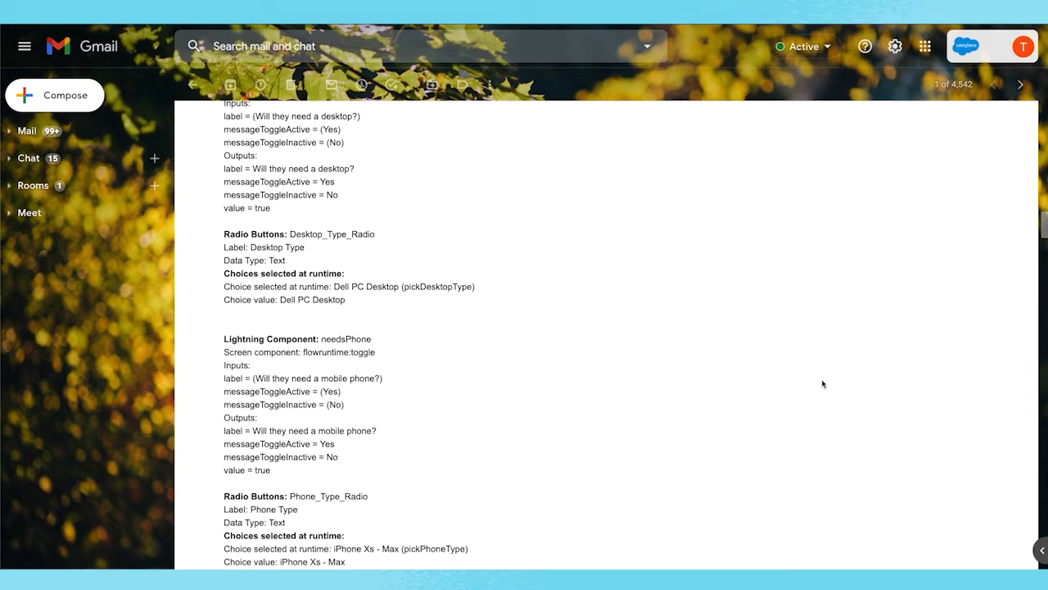
pyautogui.scroll(-3)
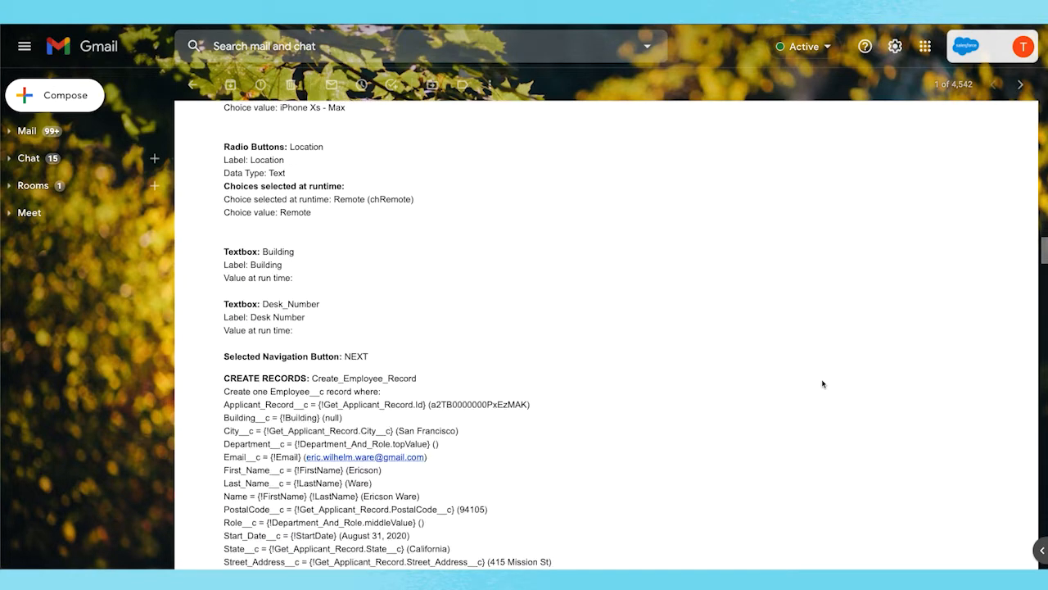
pyautogui.scroll(-3)
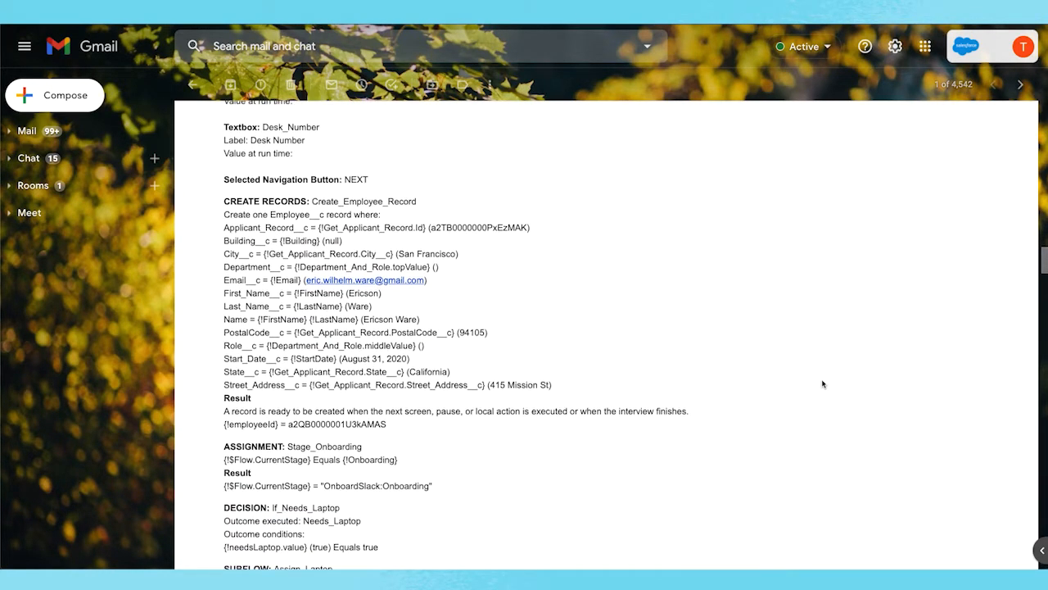
pyautogui.scroll(-3)
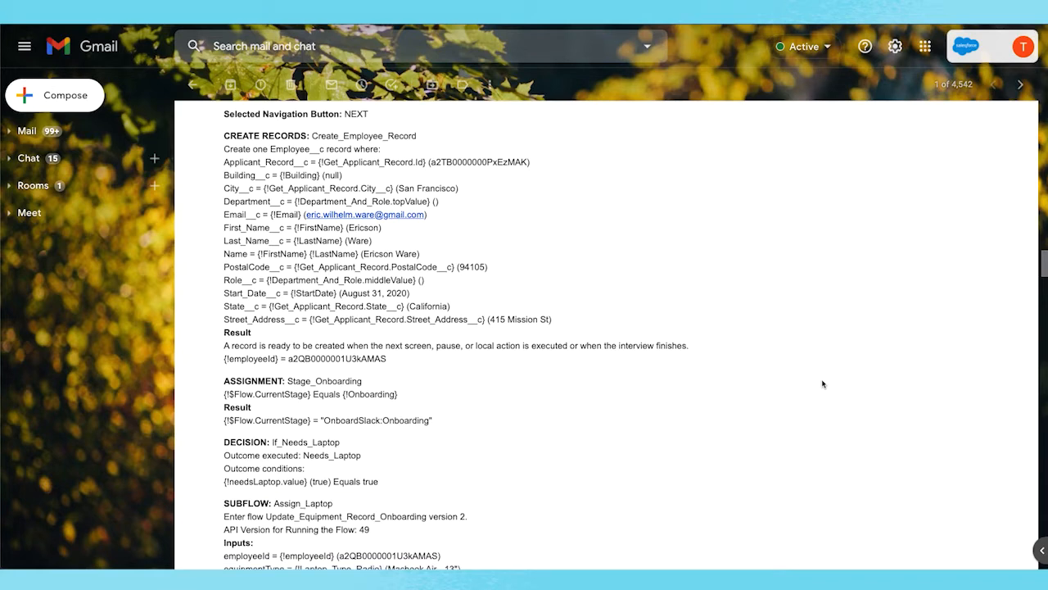
pyautogui.scroll(-3)
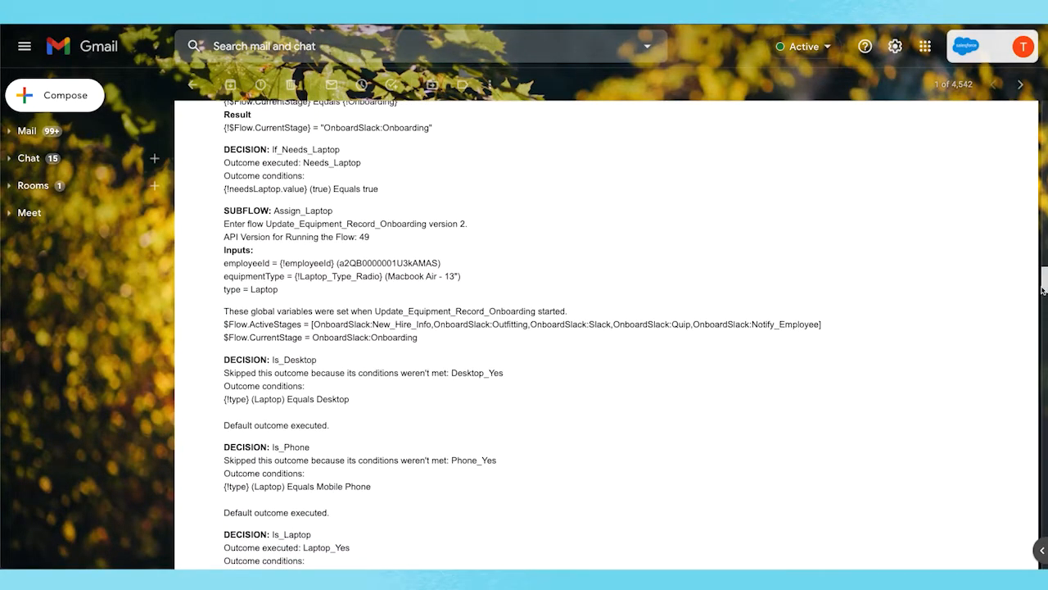
pyautogui.scroll(-3)
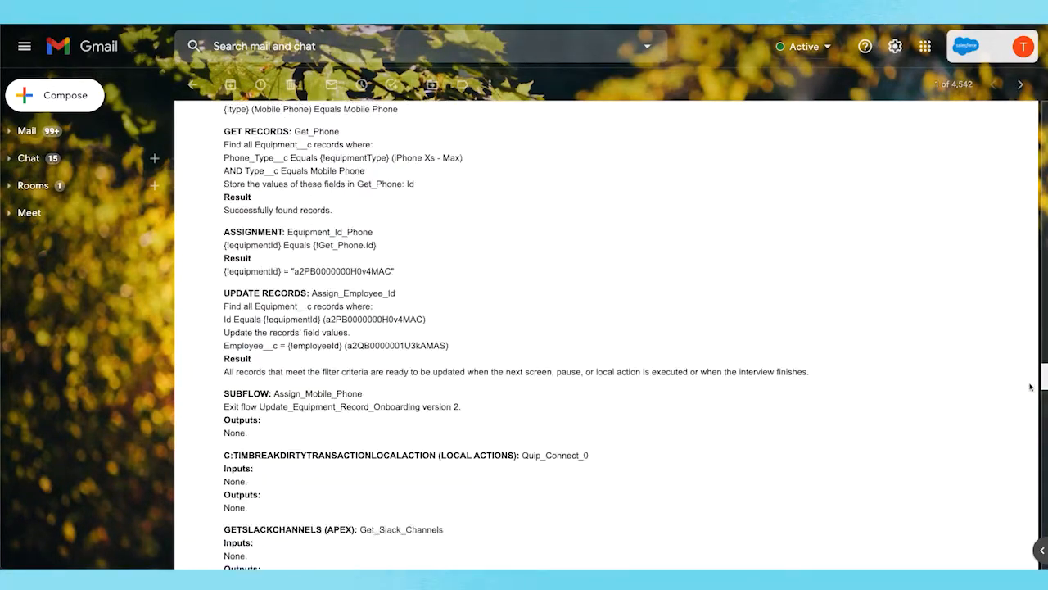
pyautogui.scroll(-3)
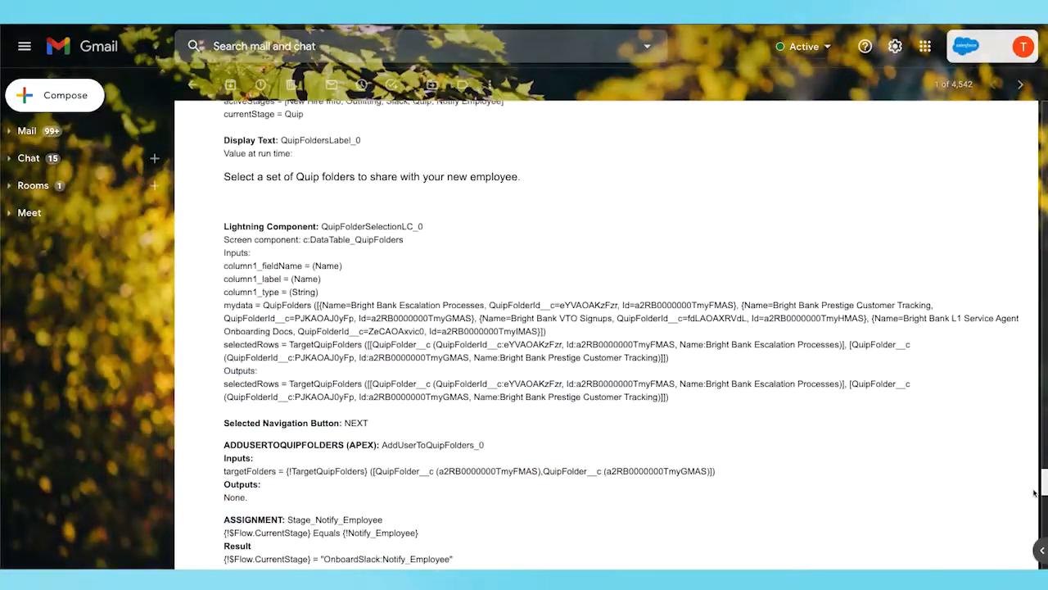
pyautogui.scroll(-3)
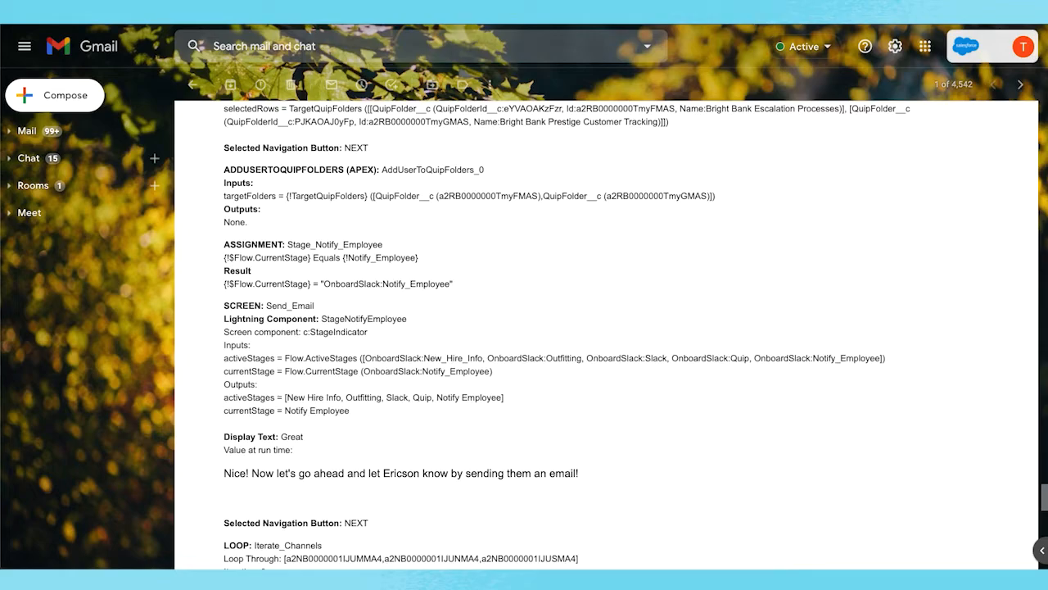
pyautogui.scroll(-3)
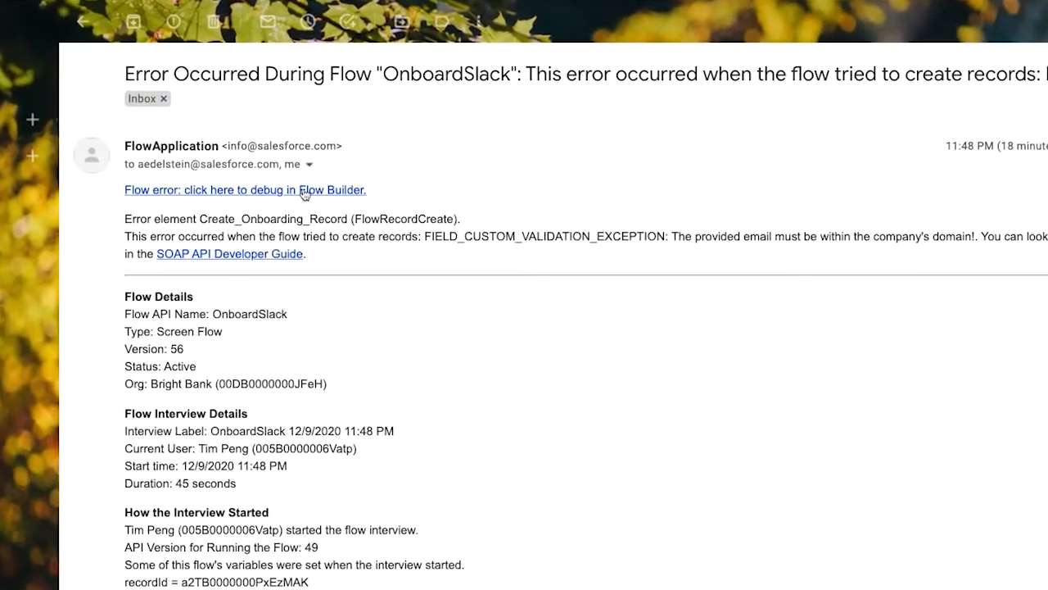
pyautogui.click(246, 189)
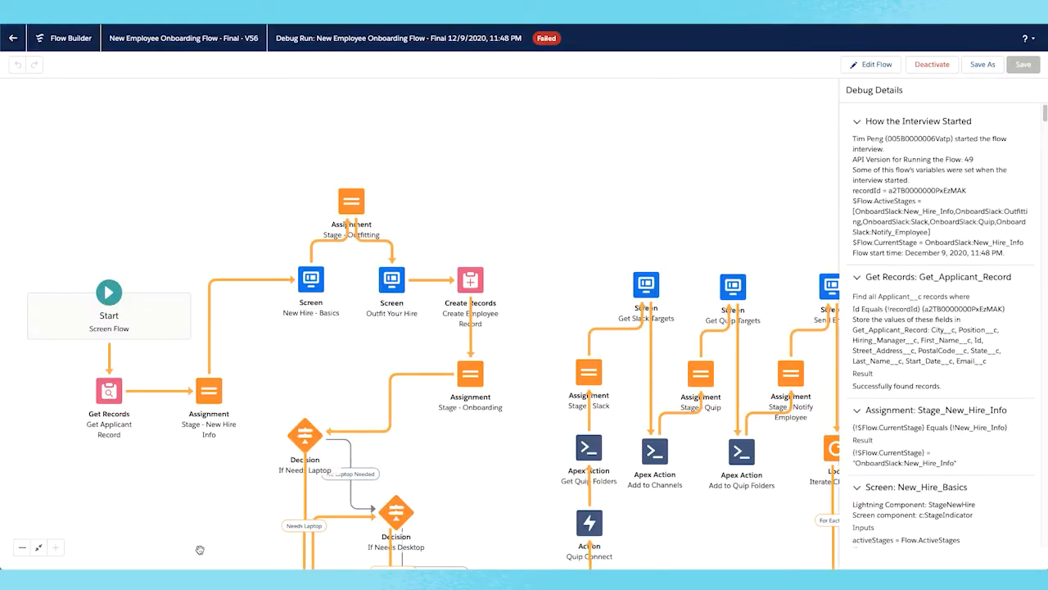
pyautogui.click(23, 547)
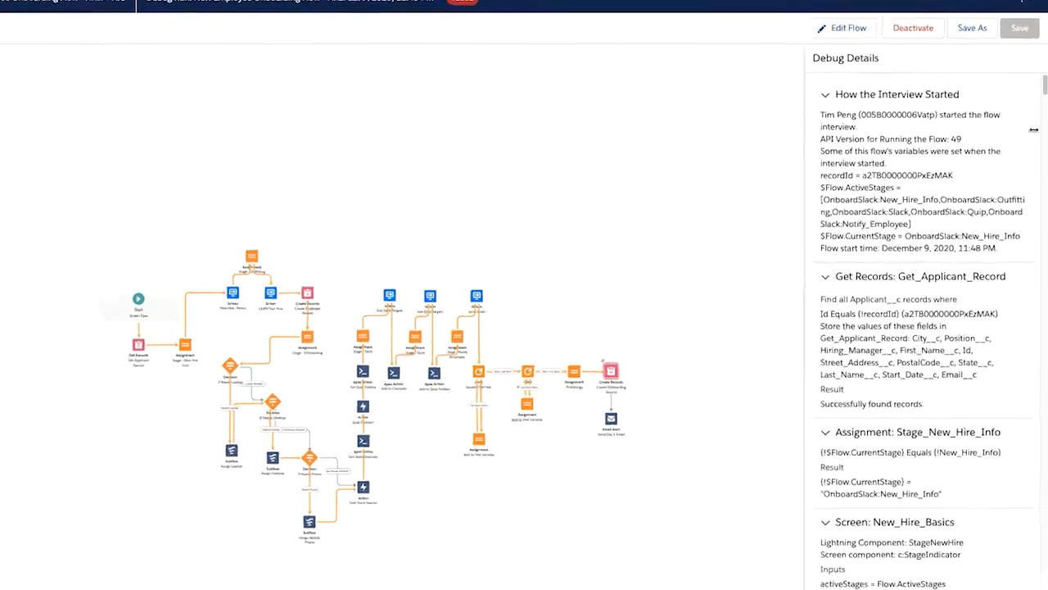
pyautogui.scroll(-3)
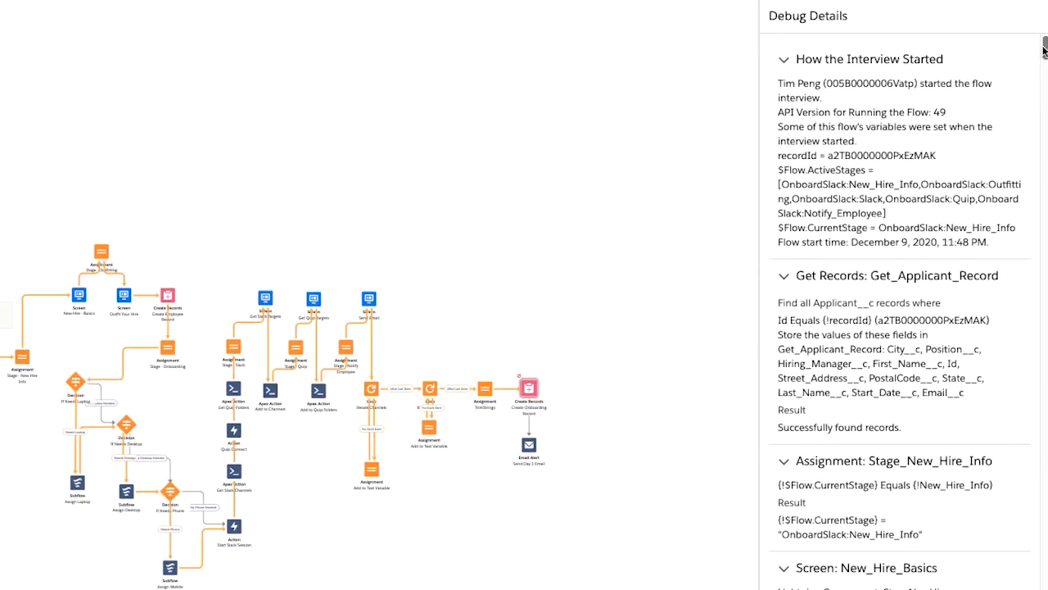
pyautogui.scroll(-3)
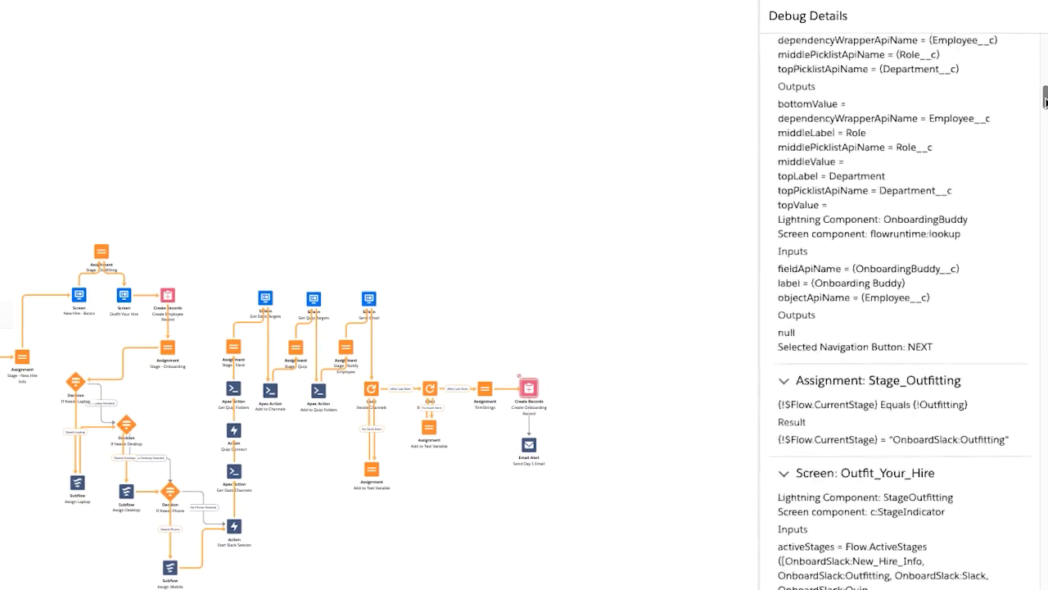
pyautogui.scroll(-3)
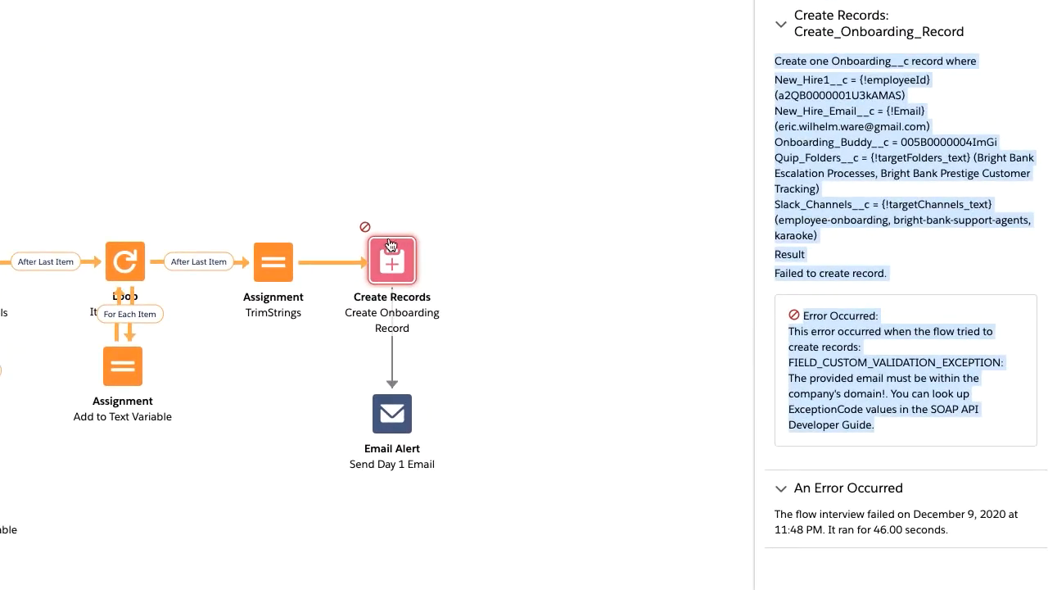
pyautogui.moveTo(392, 258)
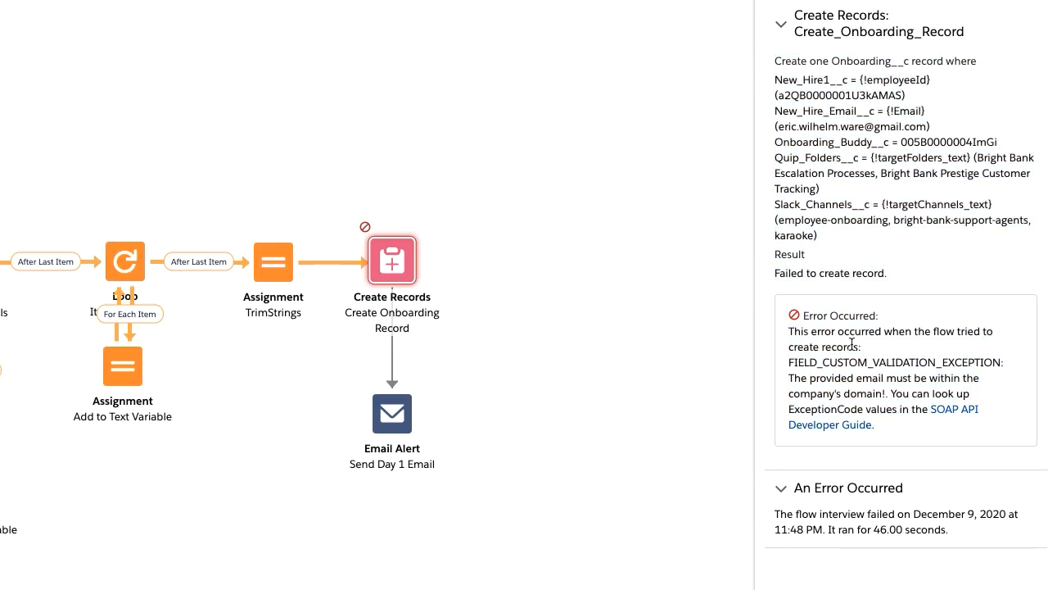
# Select the Error Occurred text about the company-domain email in the Debug Details panel
pyautogui.moveTo(789, 331); pyautogui.dragTo(868, 393)
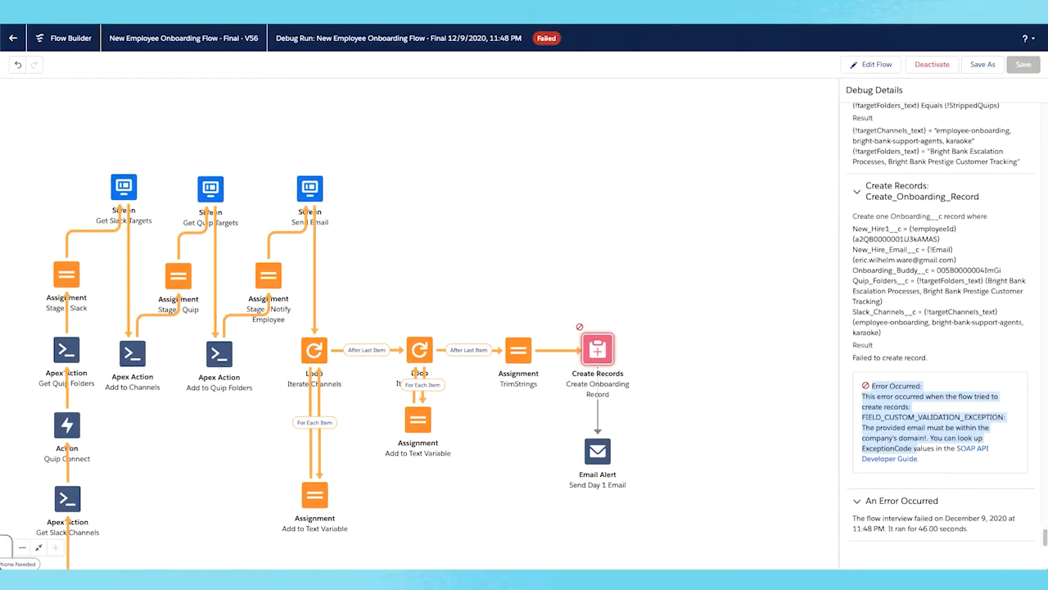
pyautogui.moveTo(915, 483)
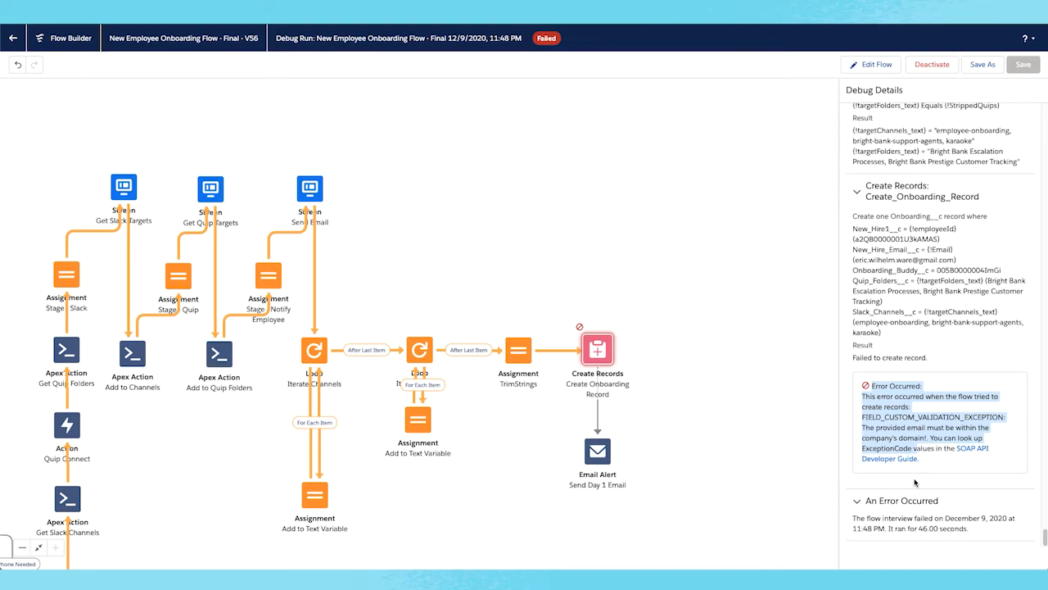
pyautogui.moveTo(916, 483)
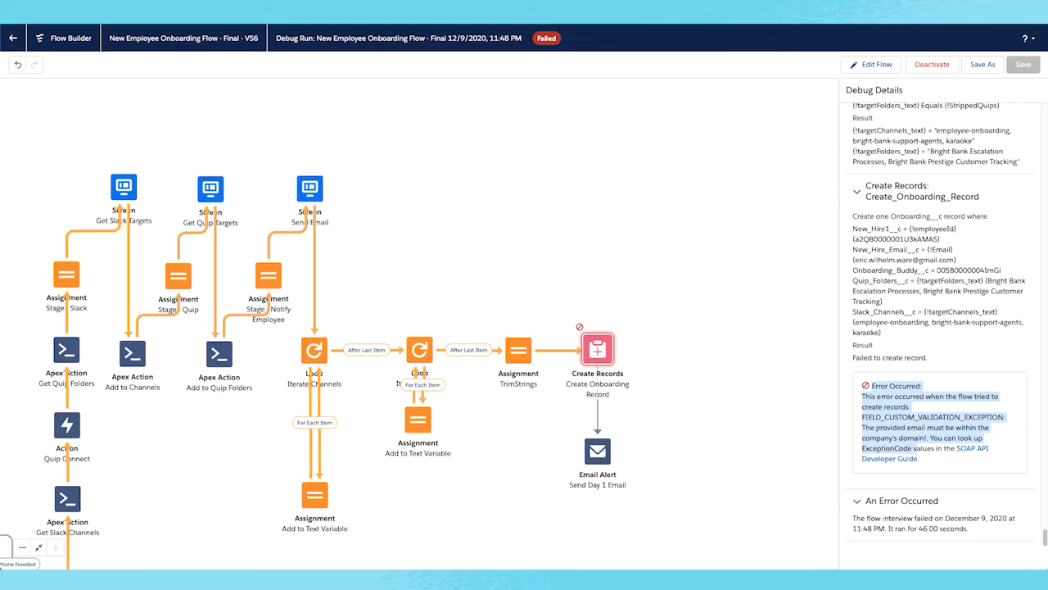